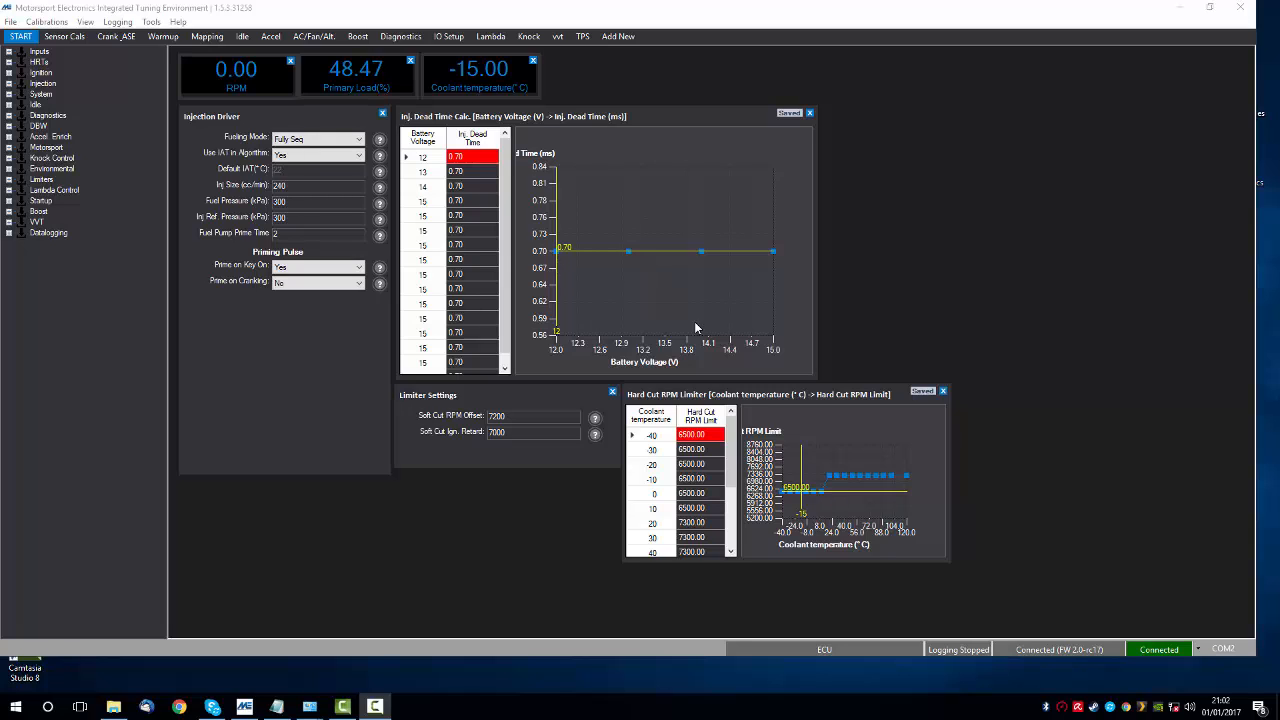
mouse_move(772, 190)
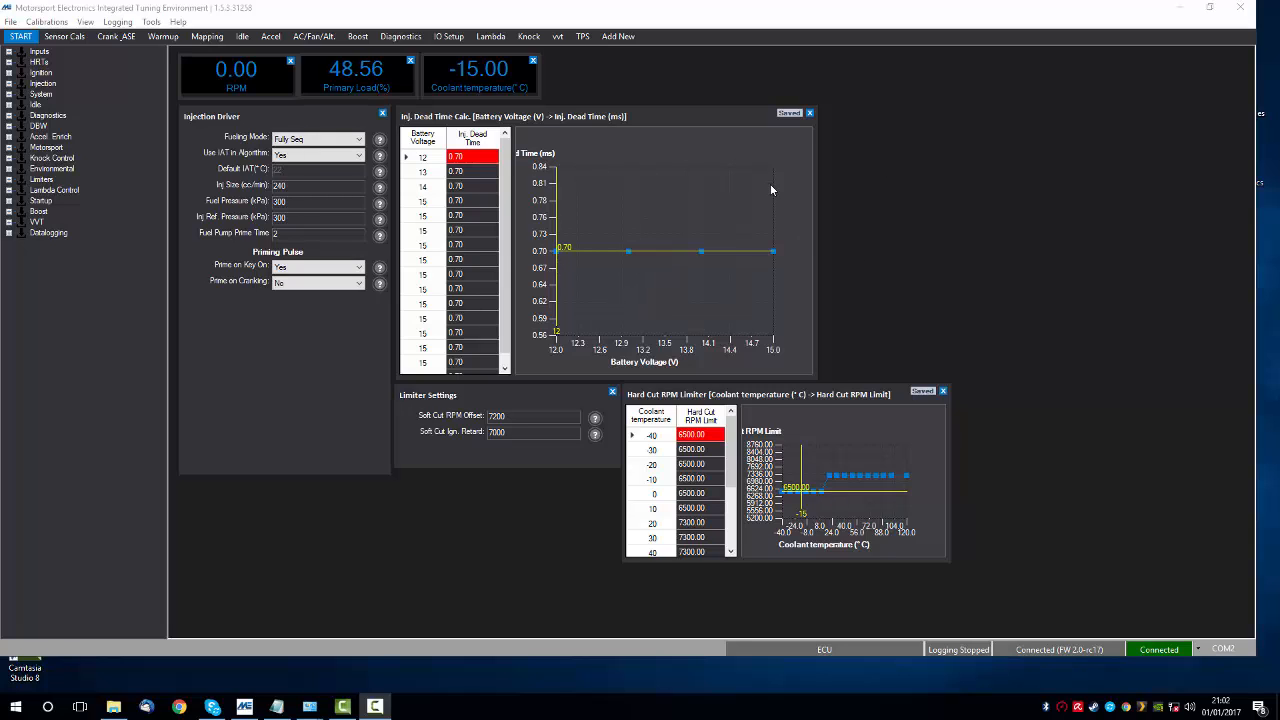
mouse_move(728, 200)
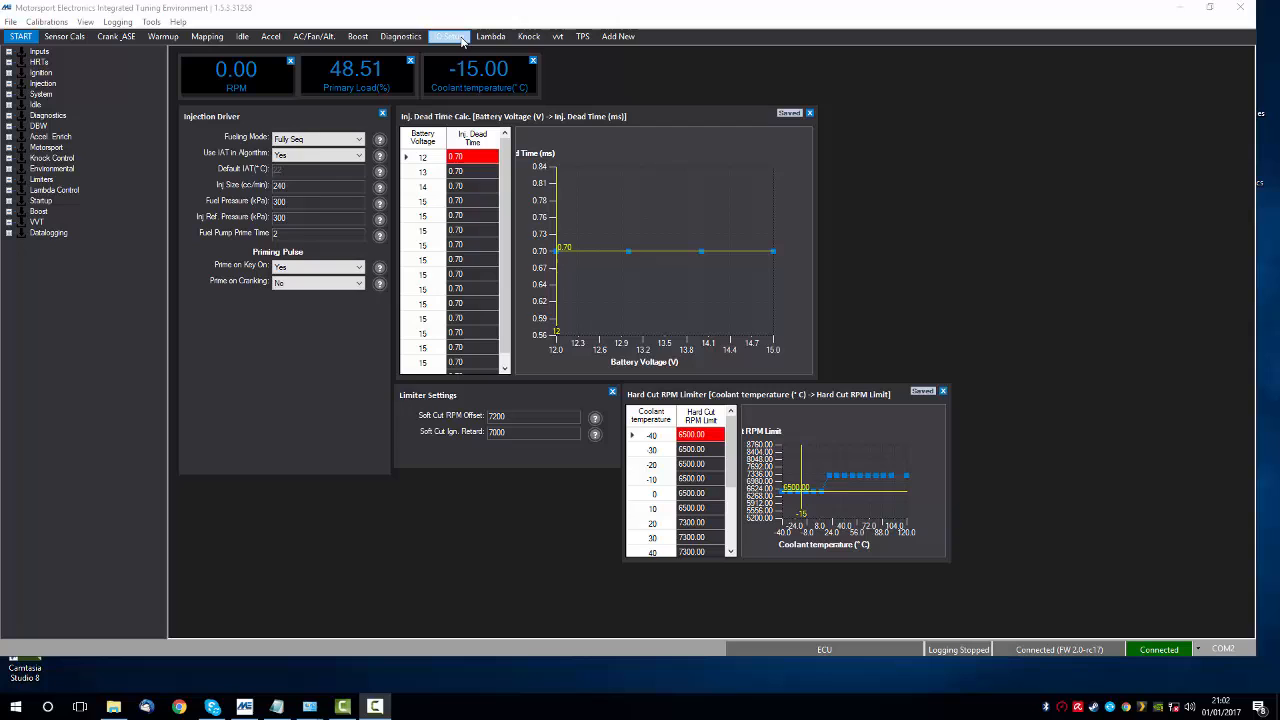
Step: Show the IO Setup page and review the IAT input link options, leaving them unchanged
click(449, 36)
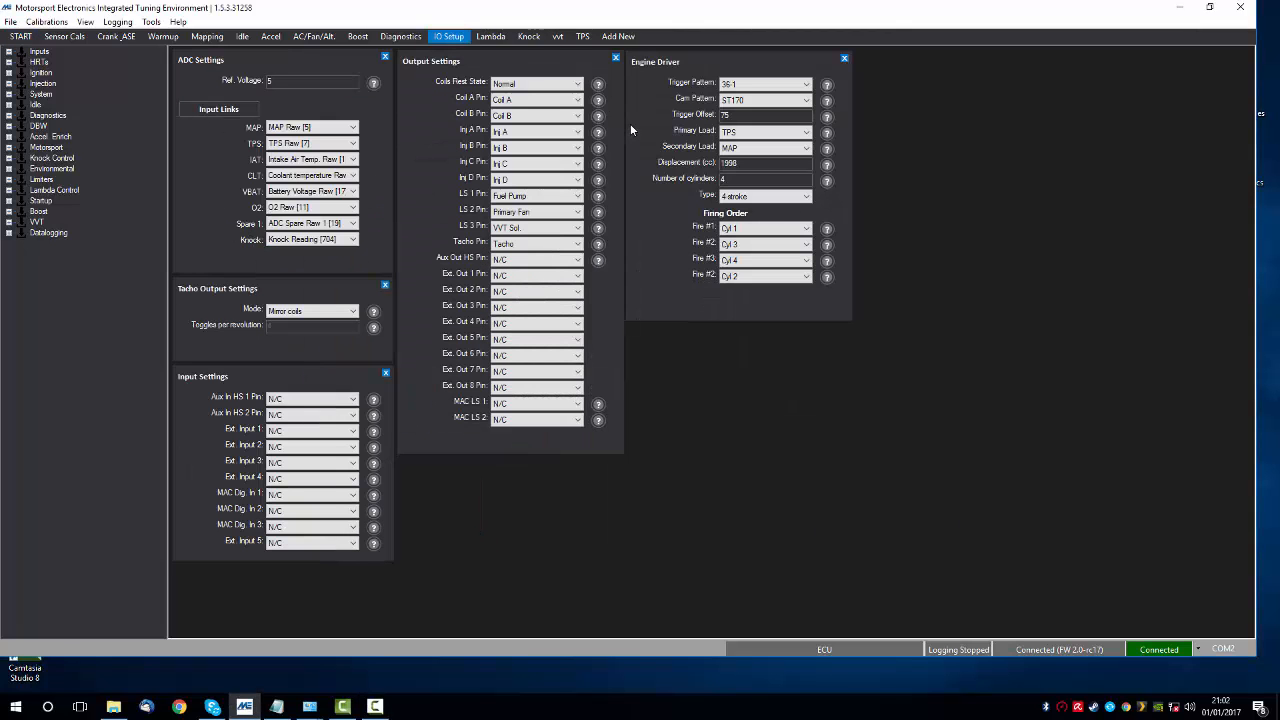
mouse_move(800, 359)
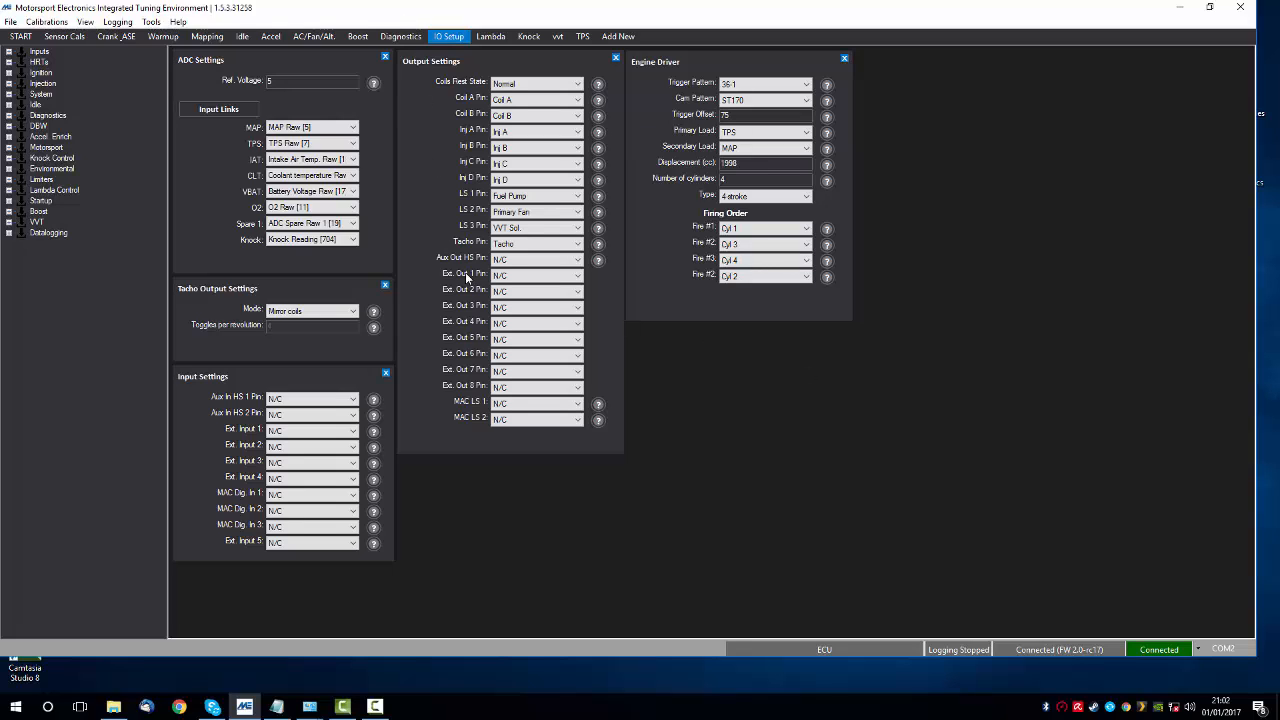
mouse_move(487, 326)
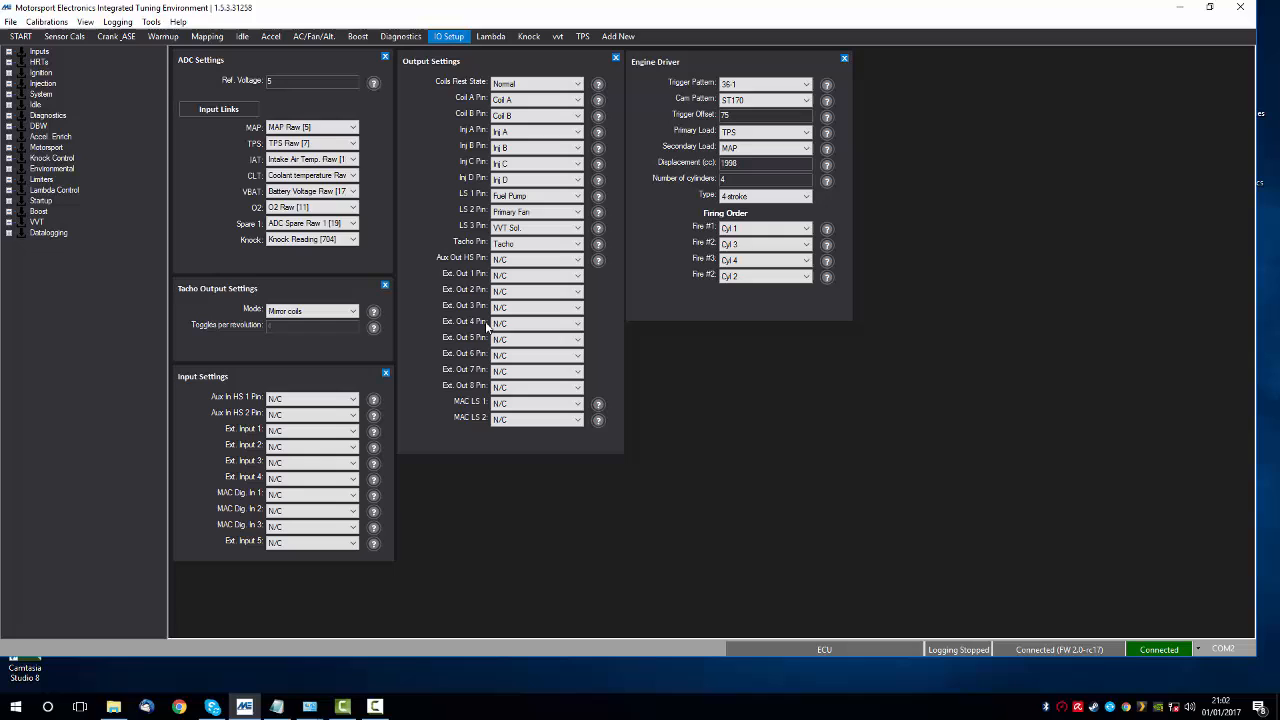
mouse_move(434, 147)
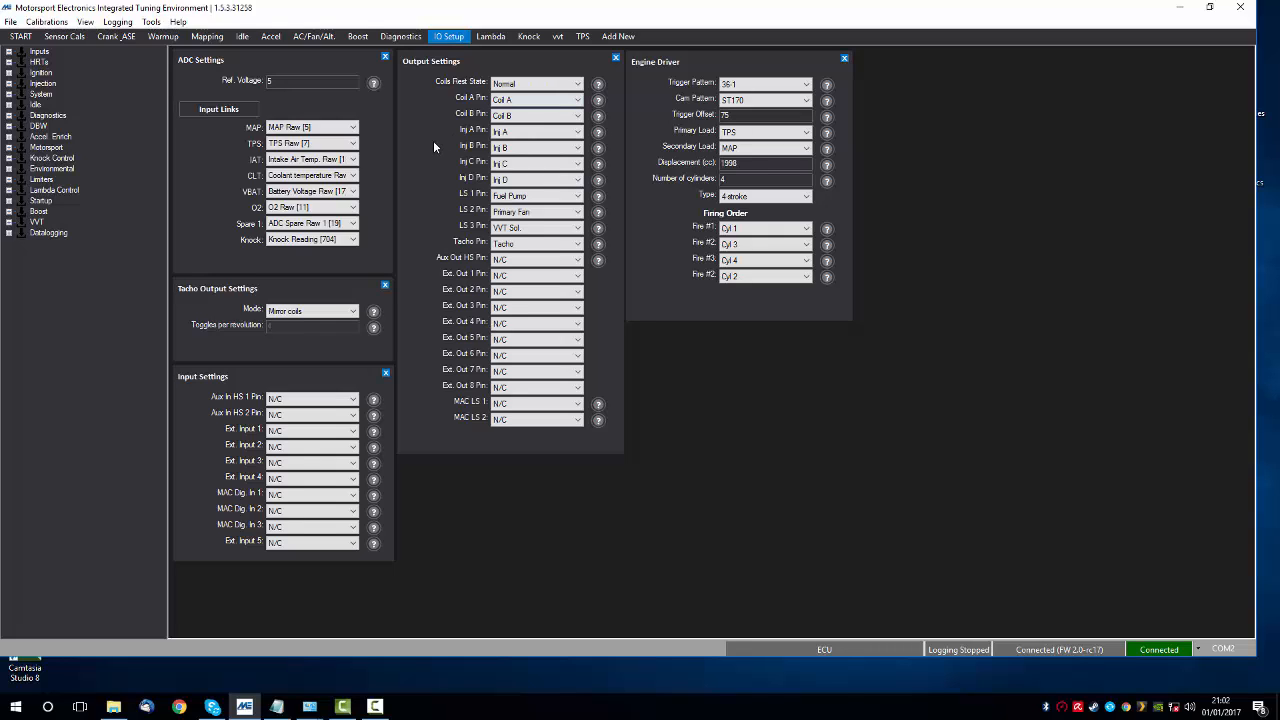
mouse_move(430, 137)
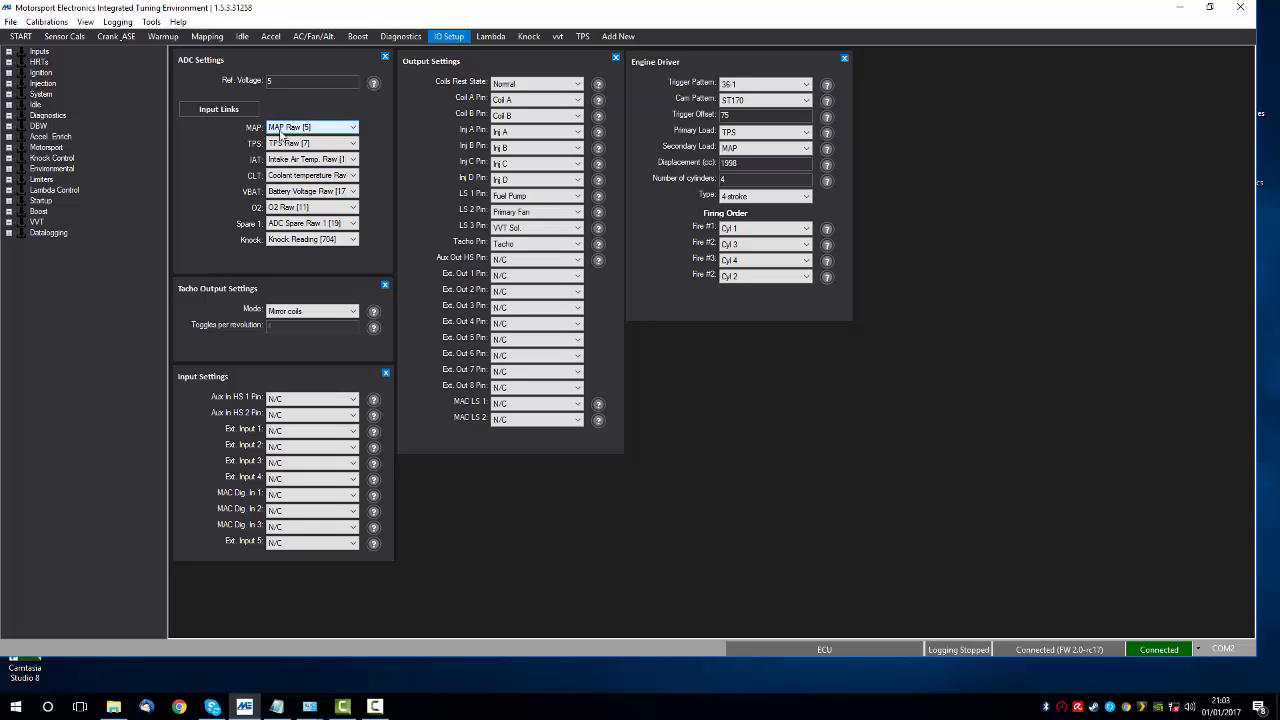
mouse_move(295, 159)
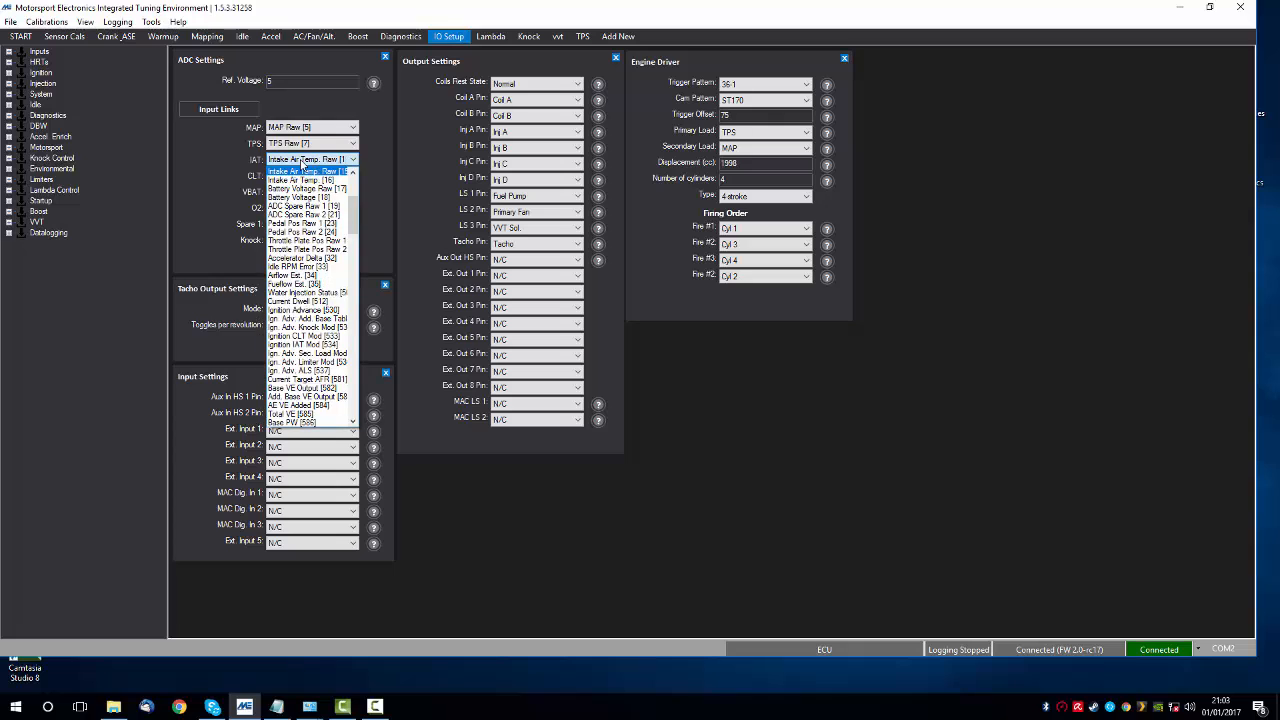
click(305, 170)
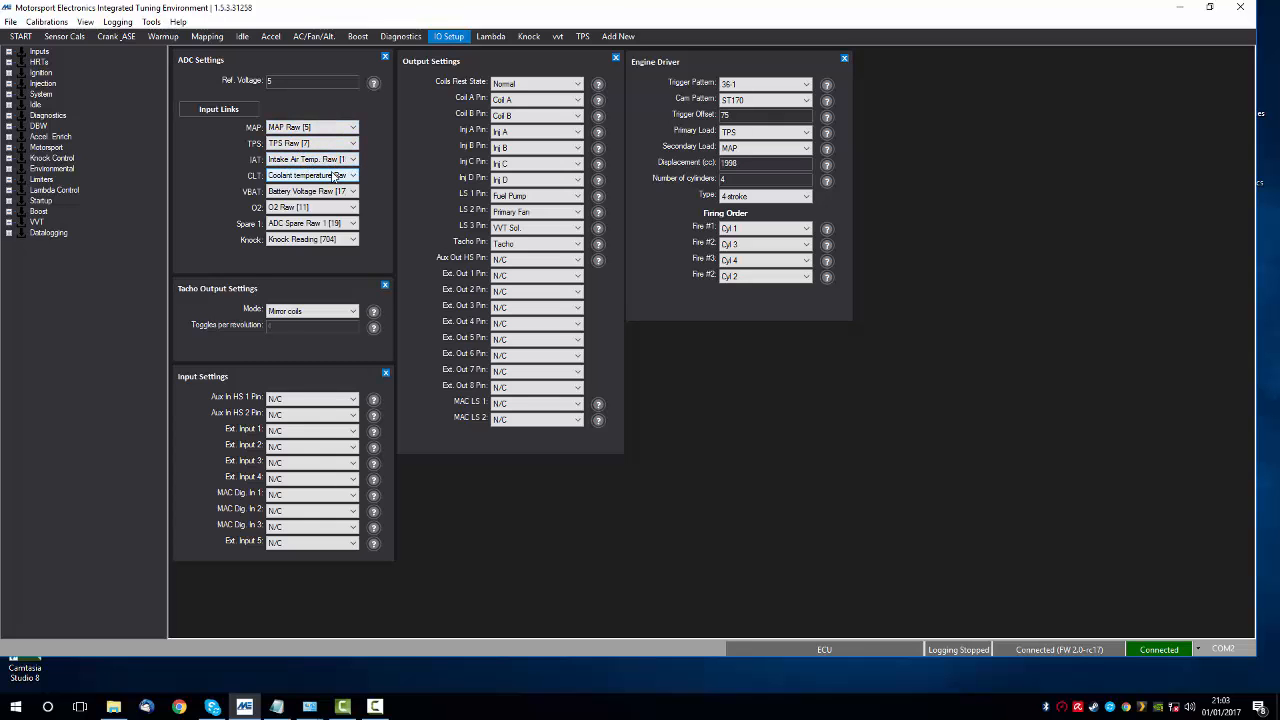
click(352, 175)
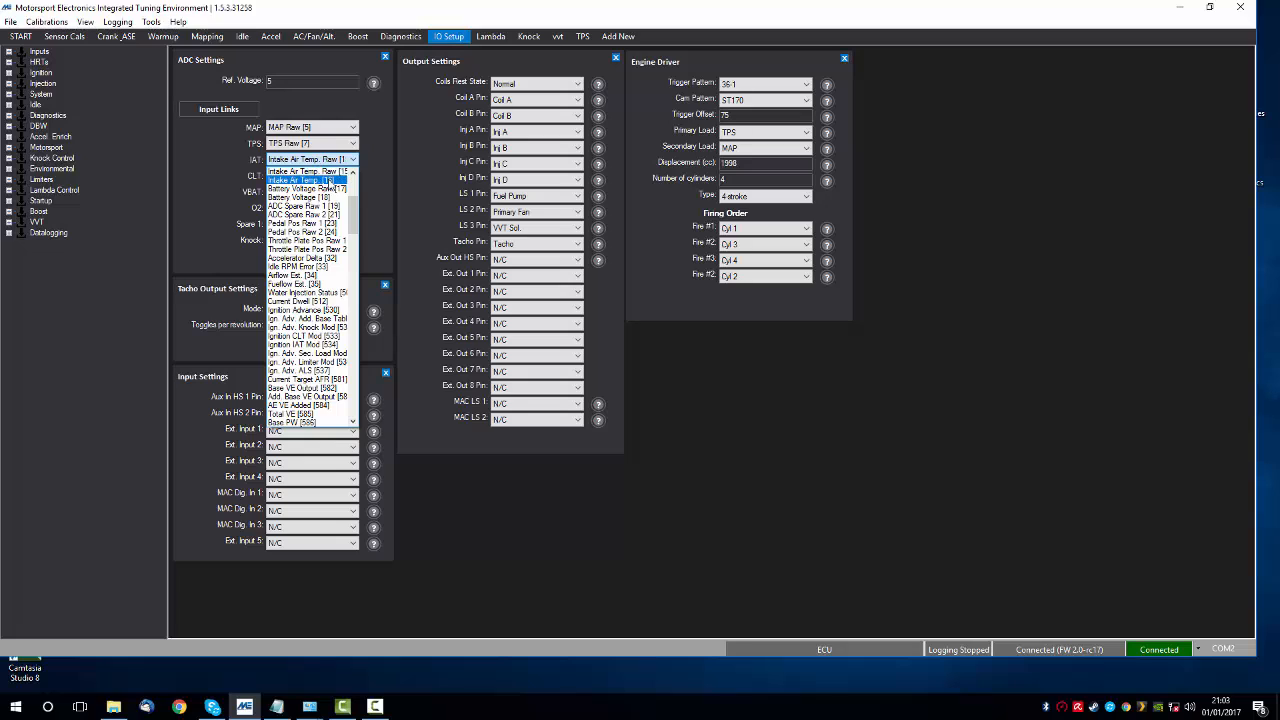
click(305, 172)
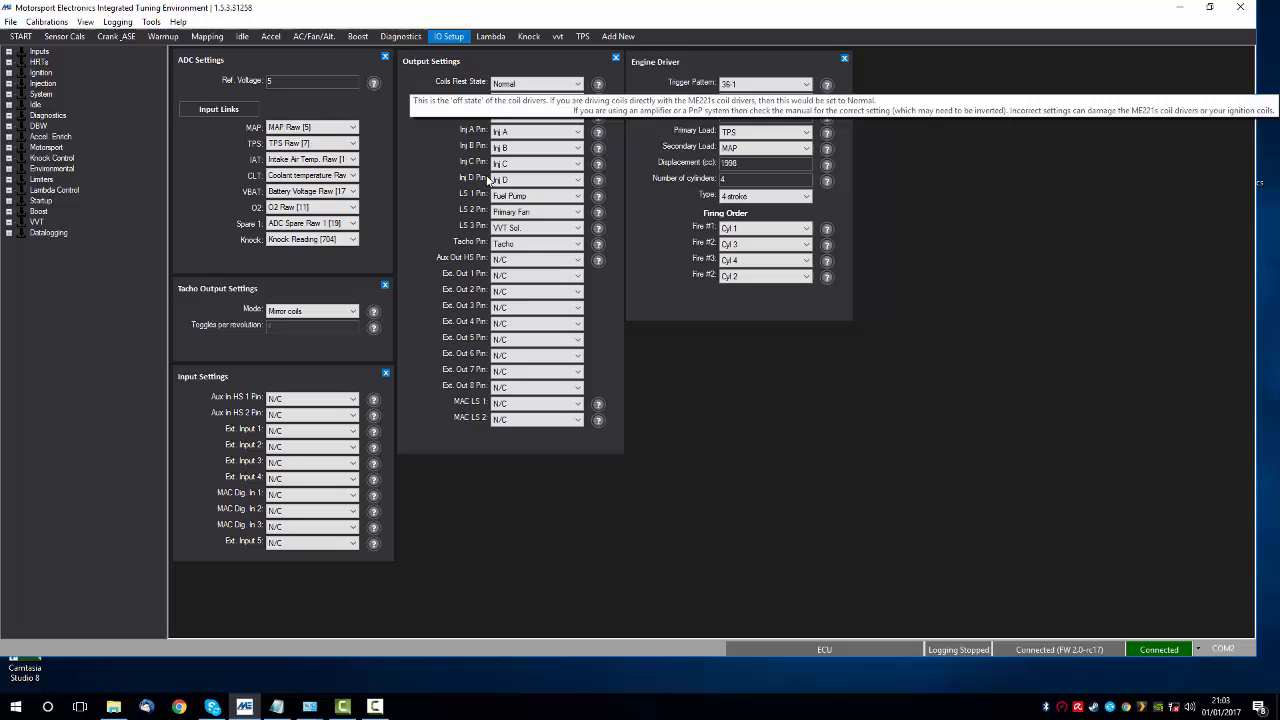
click(535, 82)
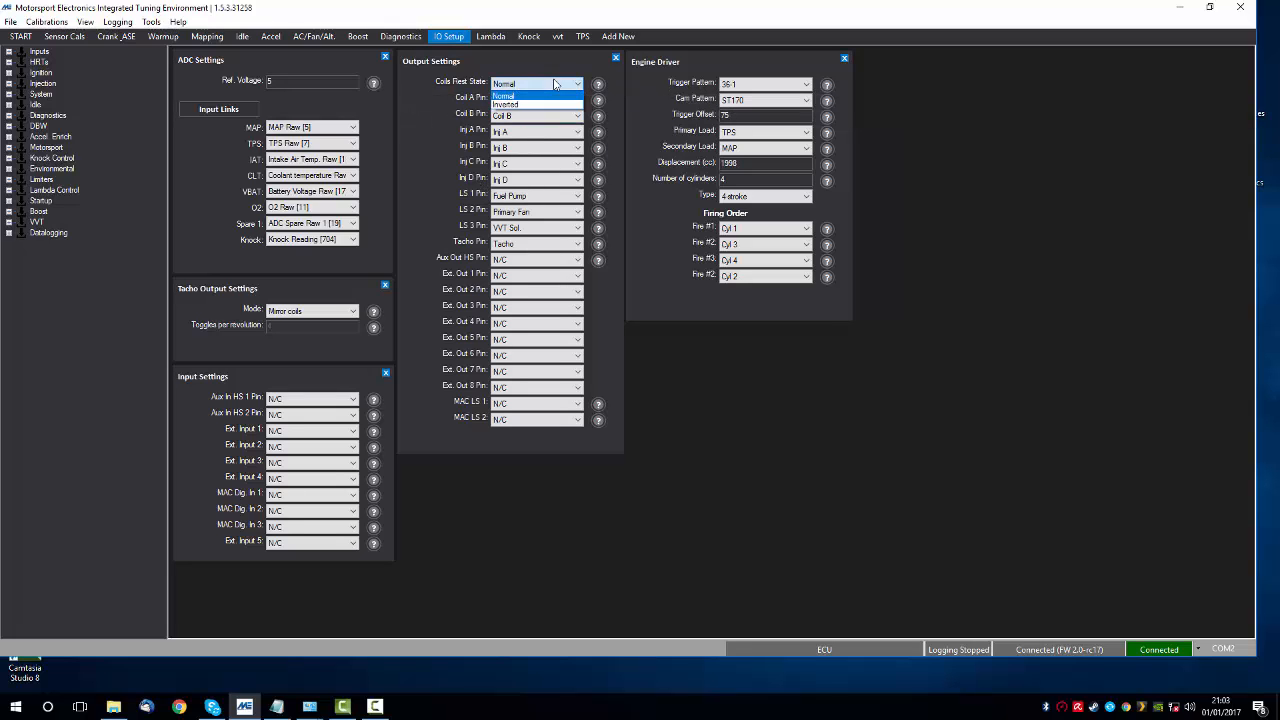
click(504, 96)
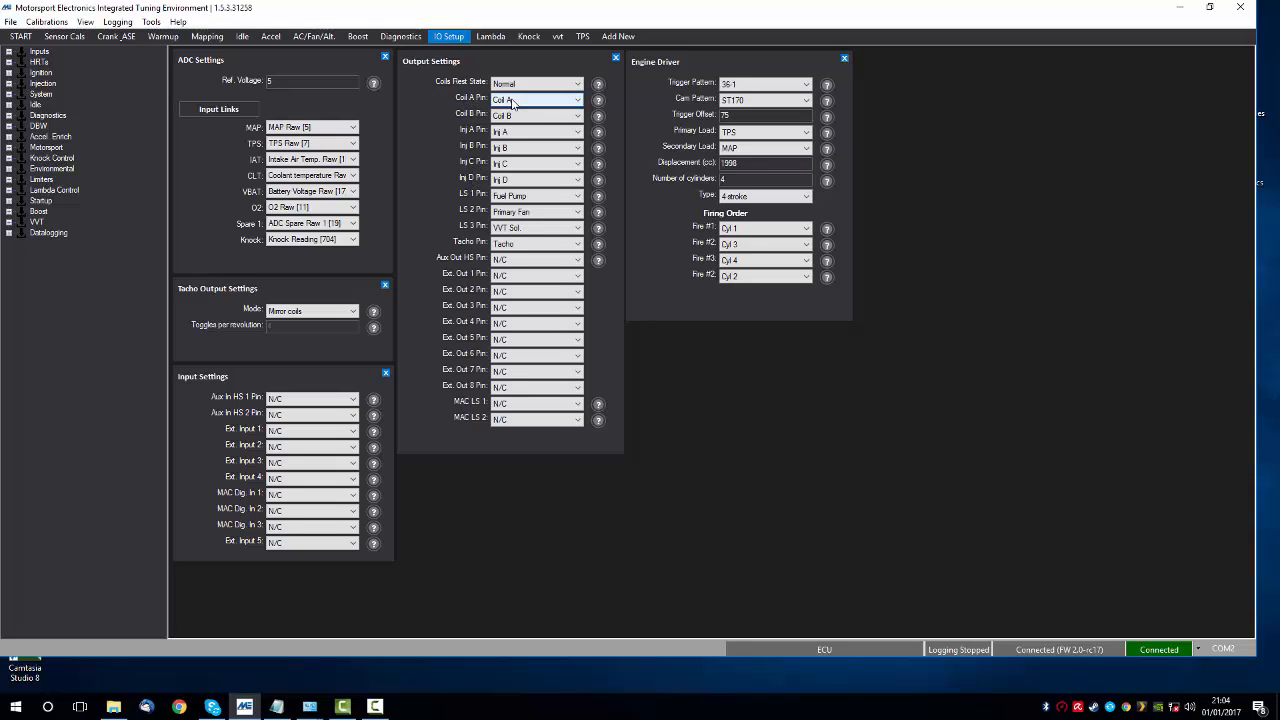
click(535, 99)
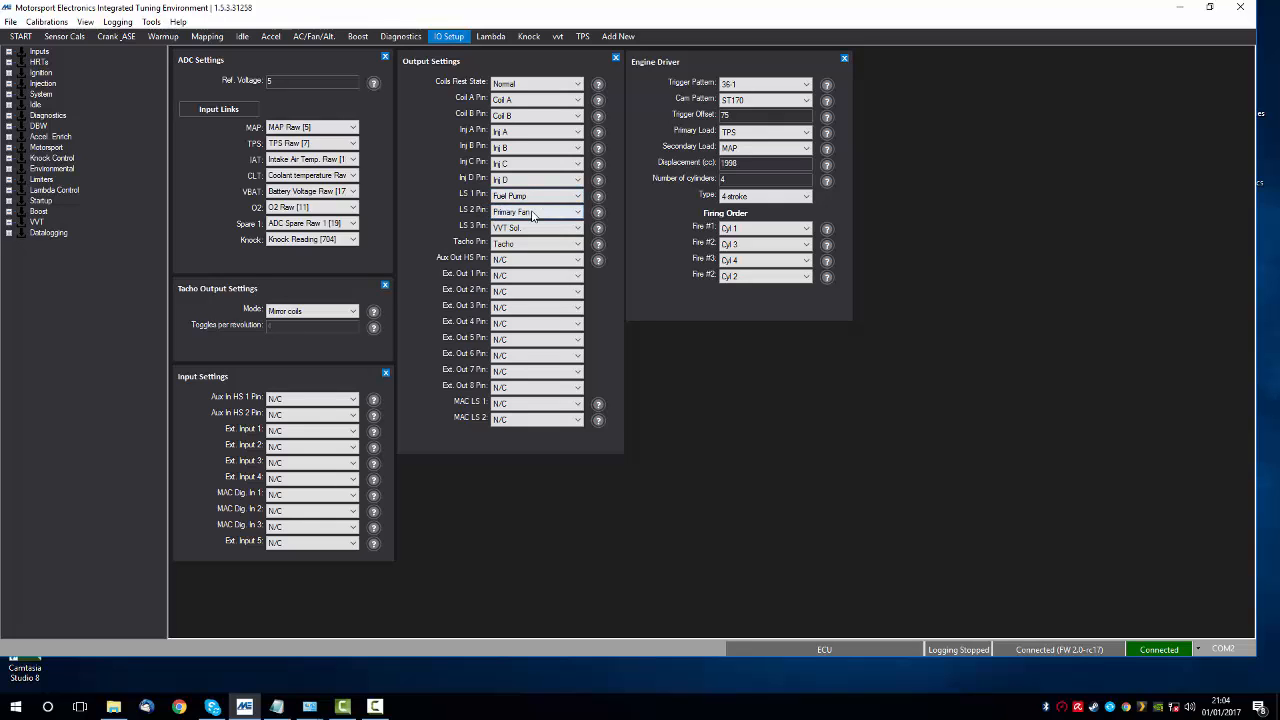
click(535, 211)
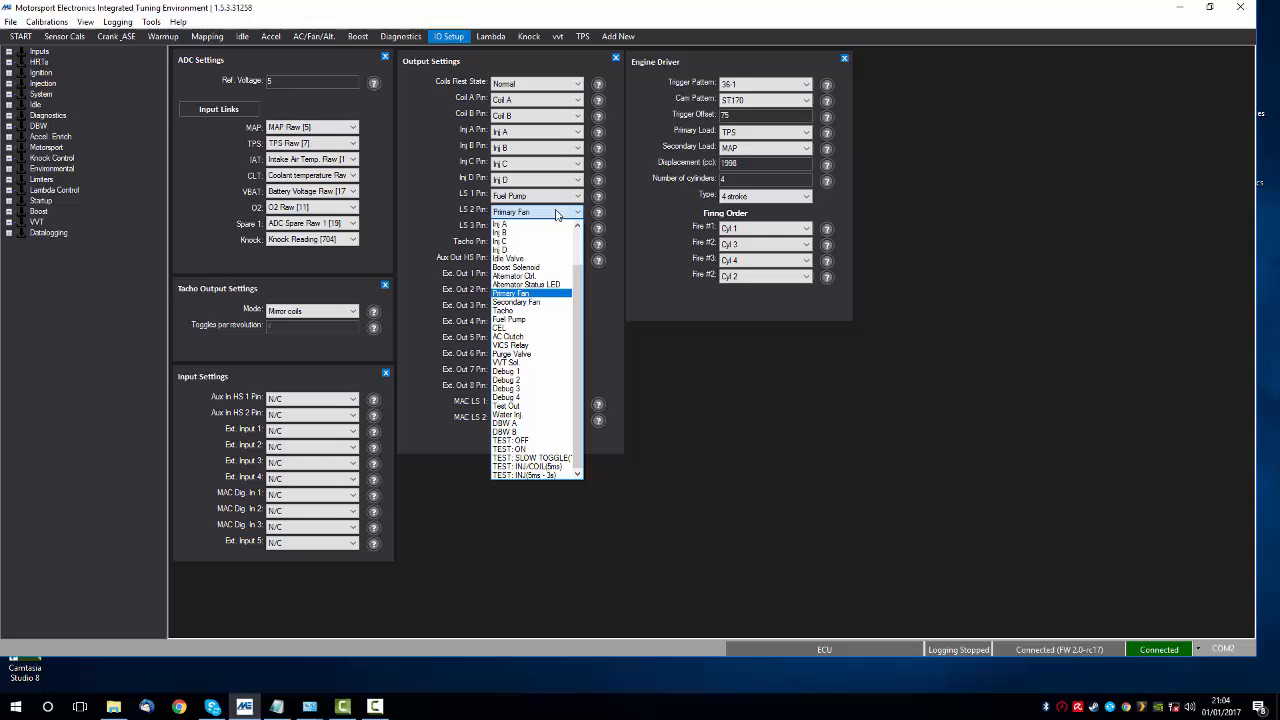
mouse_move(543, 371)
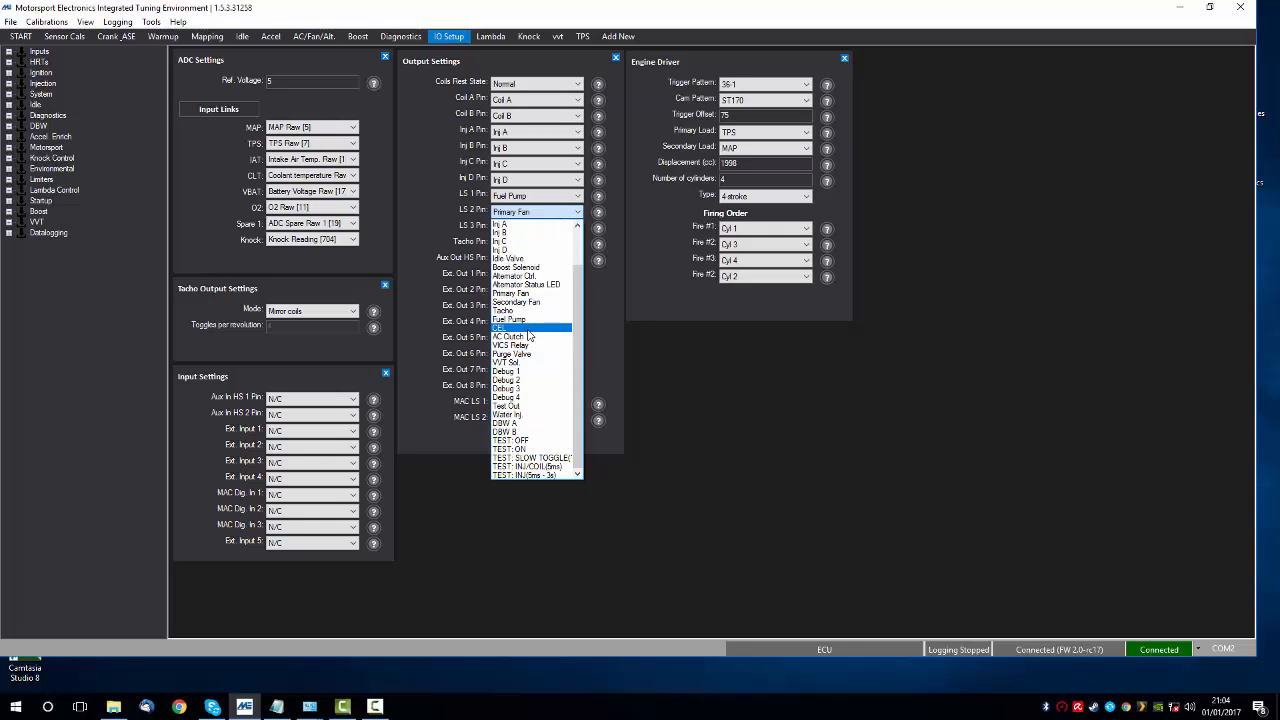
mouse_move(508, 319)
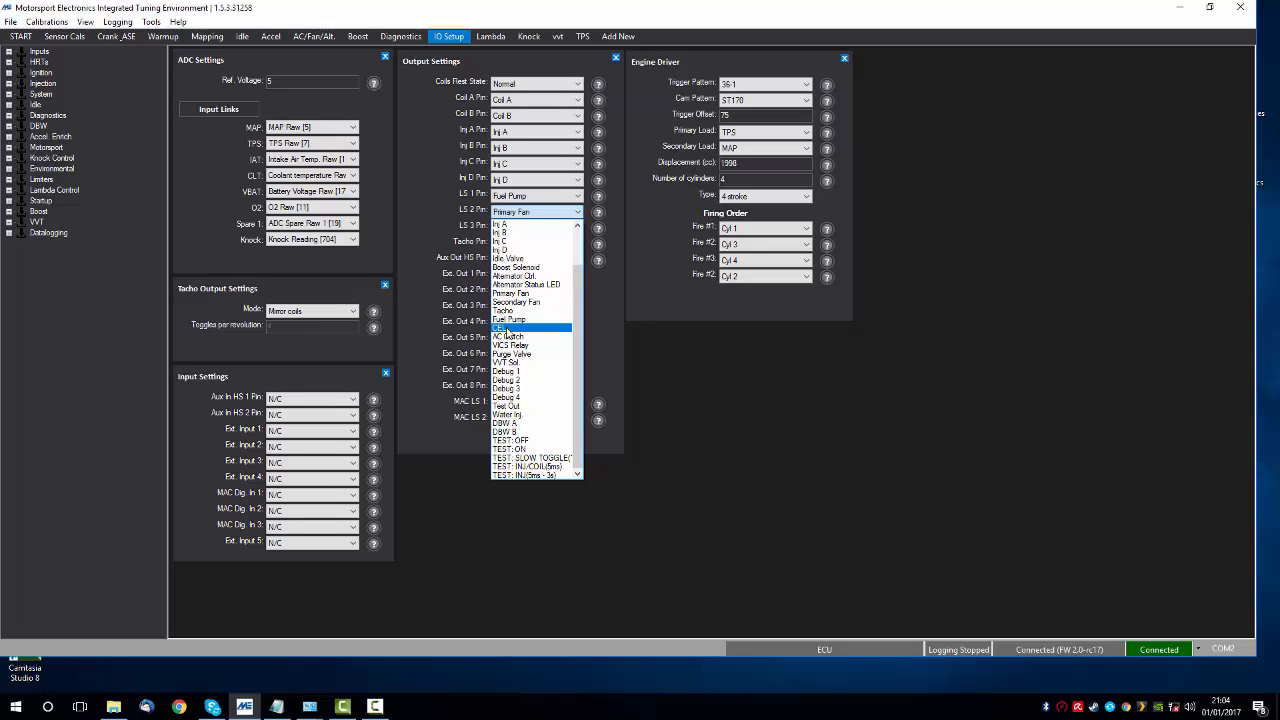
click(520, 361)
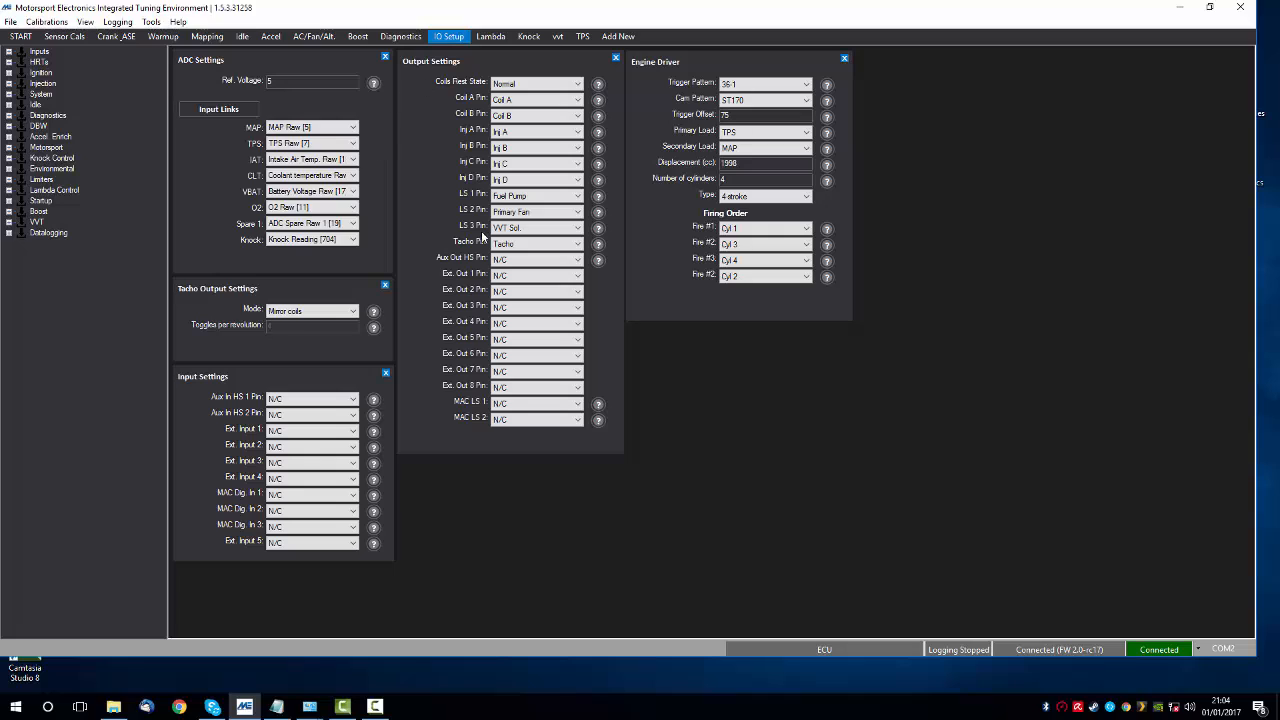
mouse_move(380, 175)
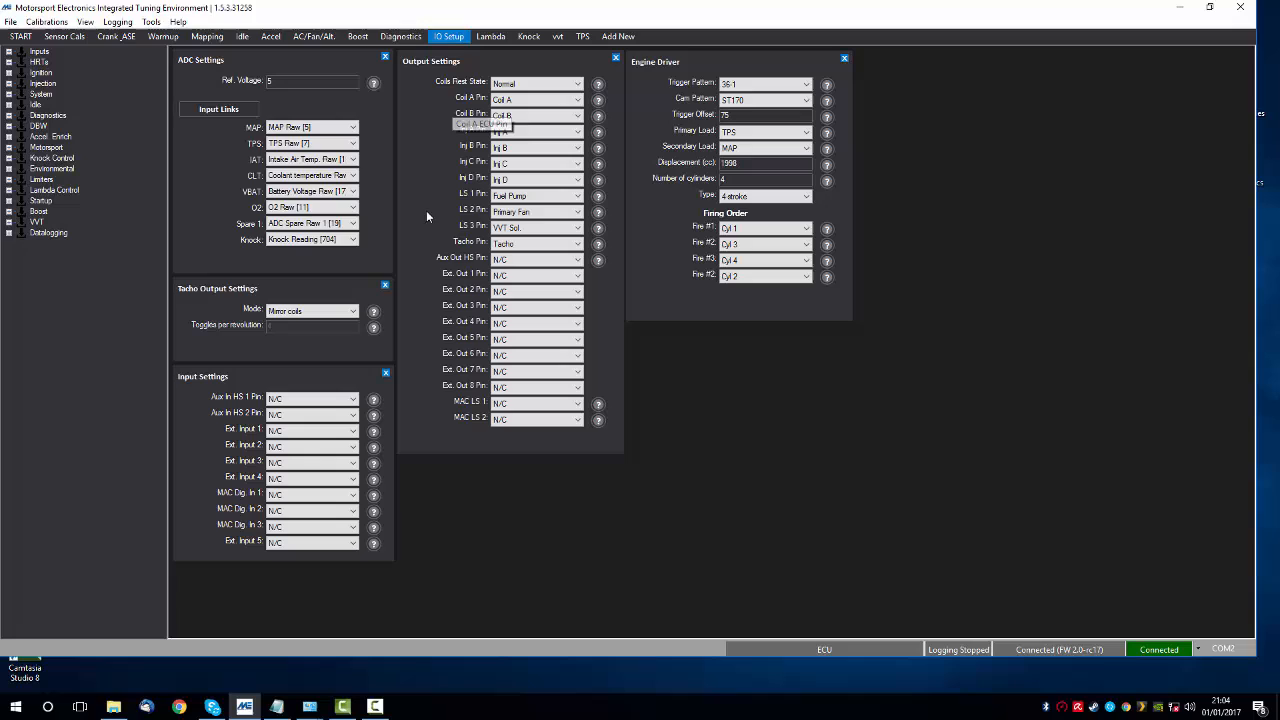
mouse_move(427, 244)
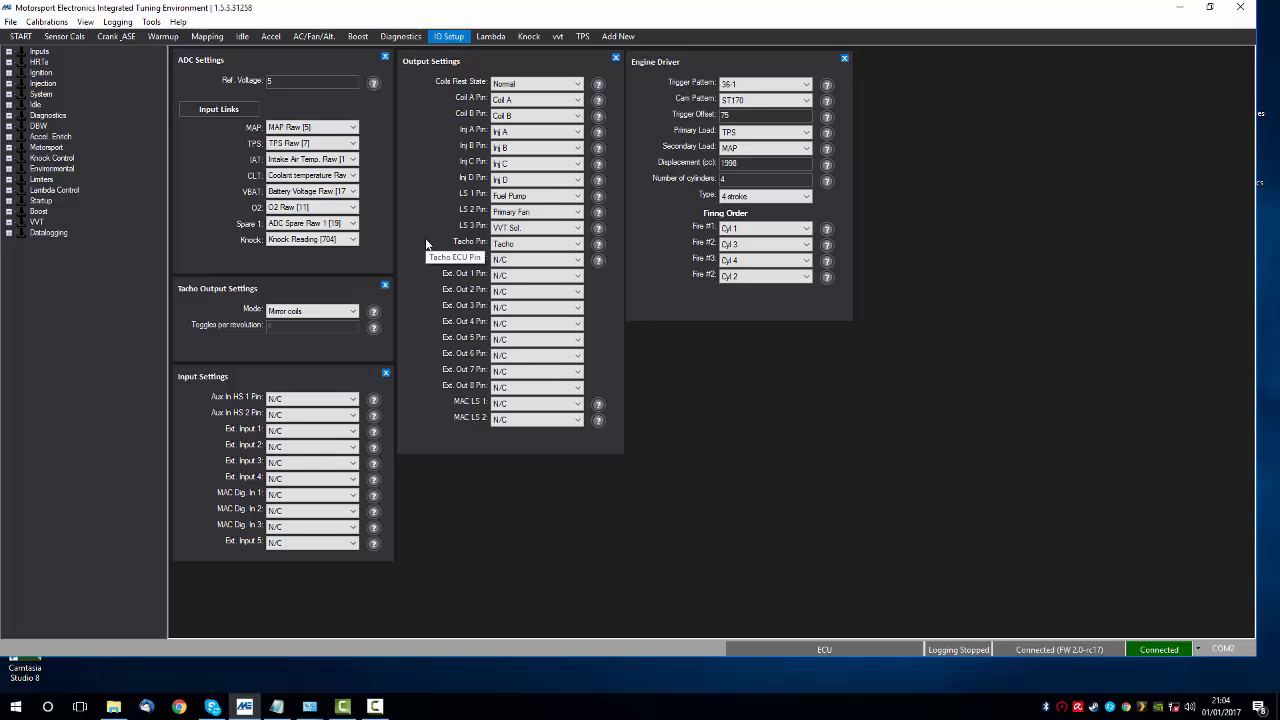